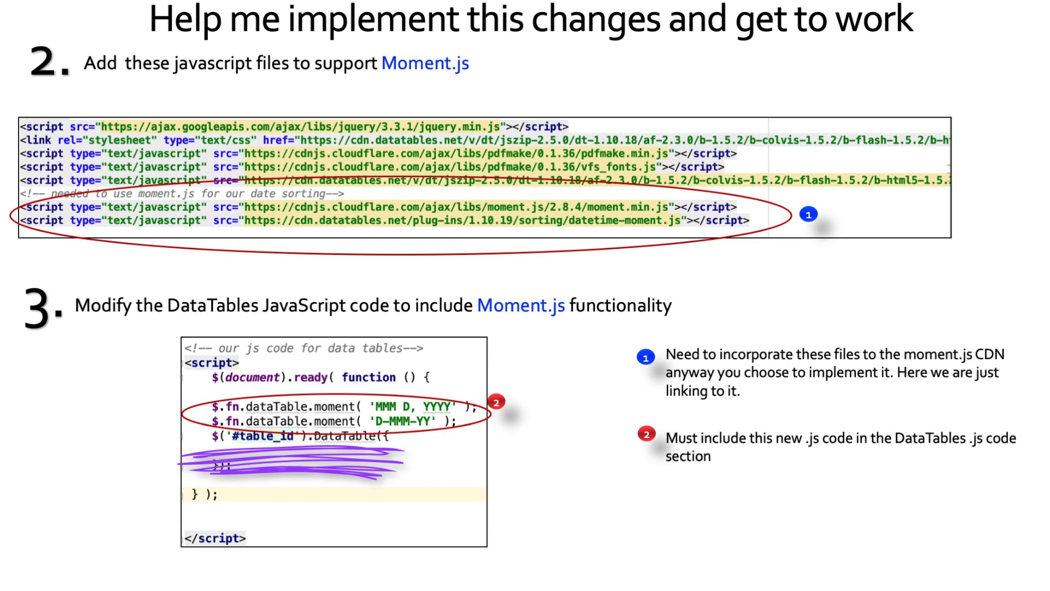
- Review the DataTables and Moment.js scripts in my_table.html, then run the template in the browser
click(281, 461)
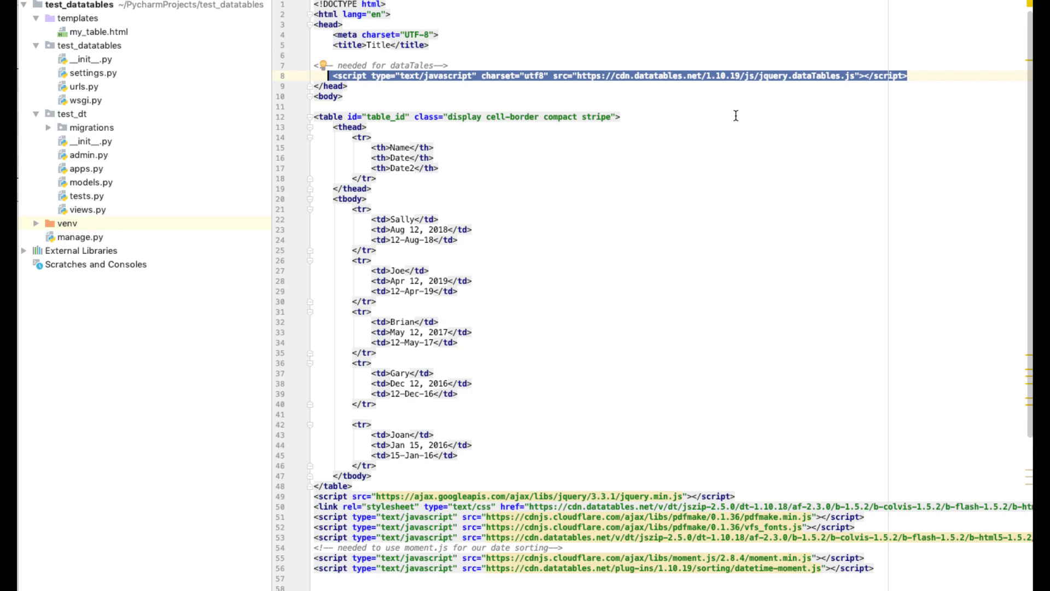
scroll(down, 3)
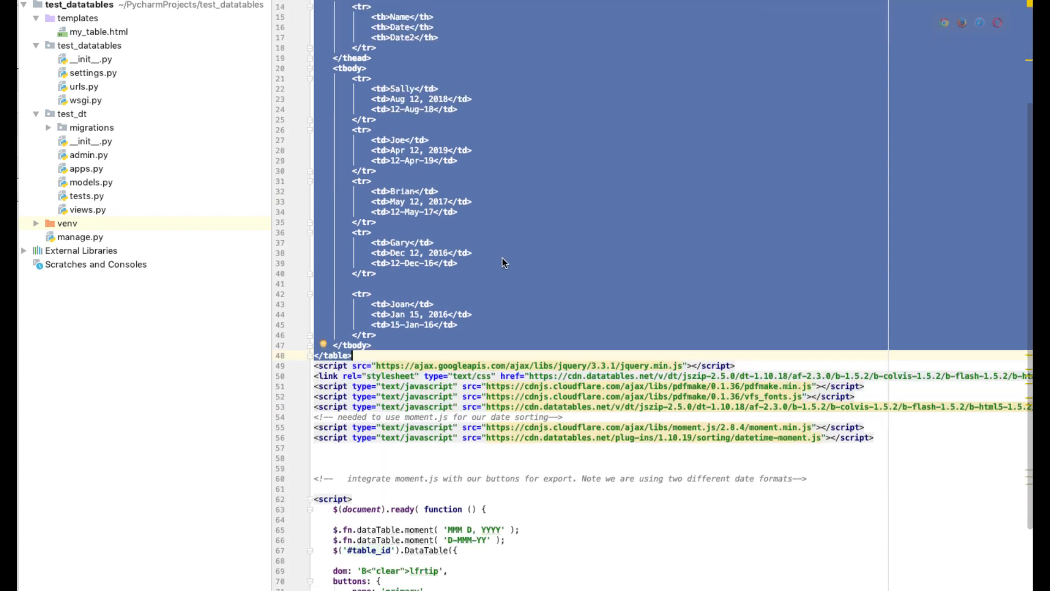
scroll(down, 3)
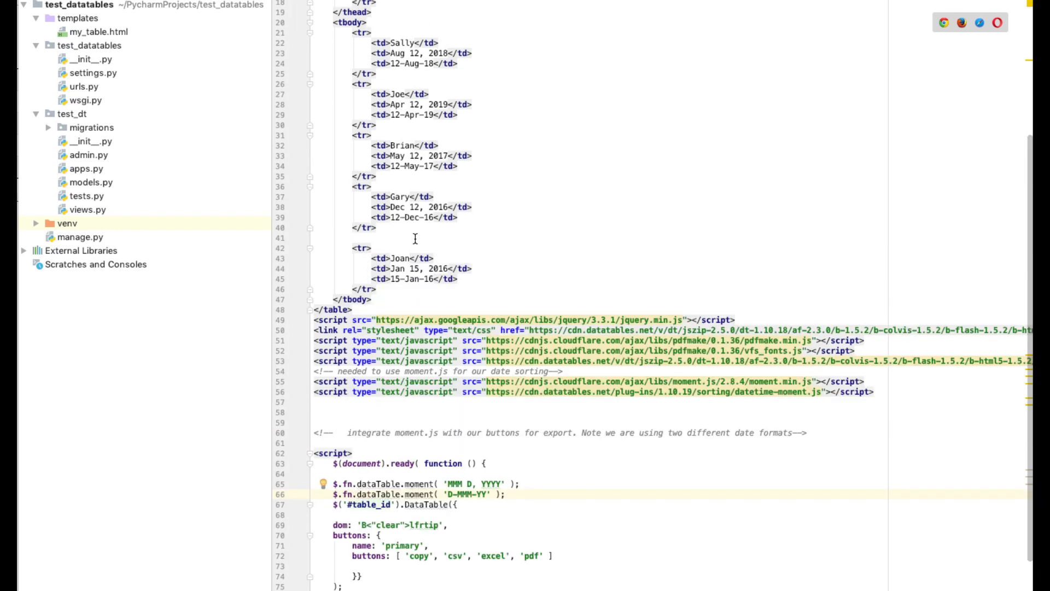
right_click(97, 32)
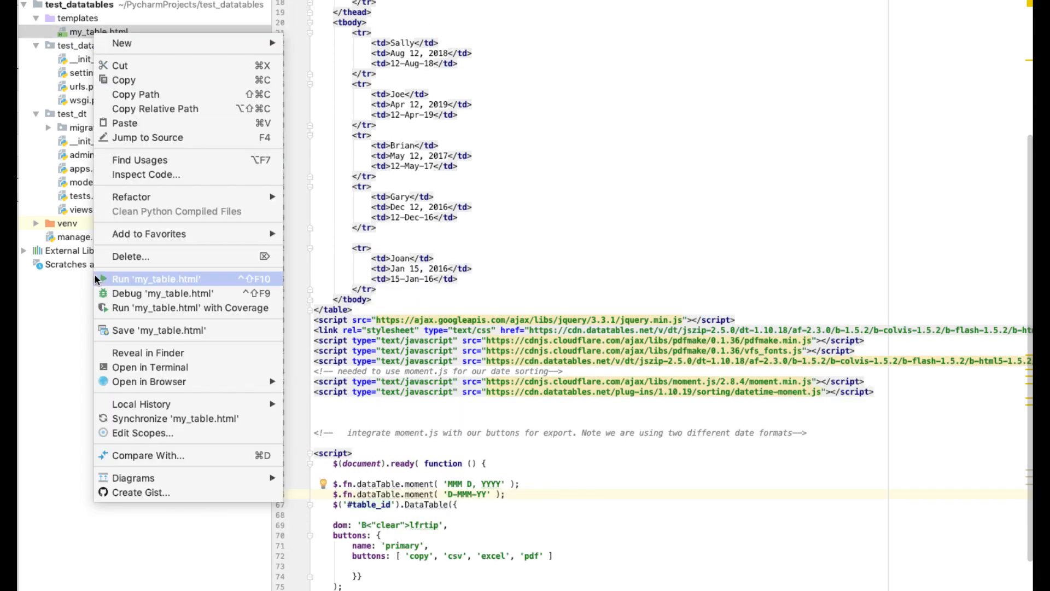
click(157, 279)
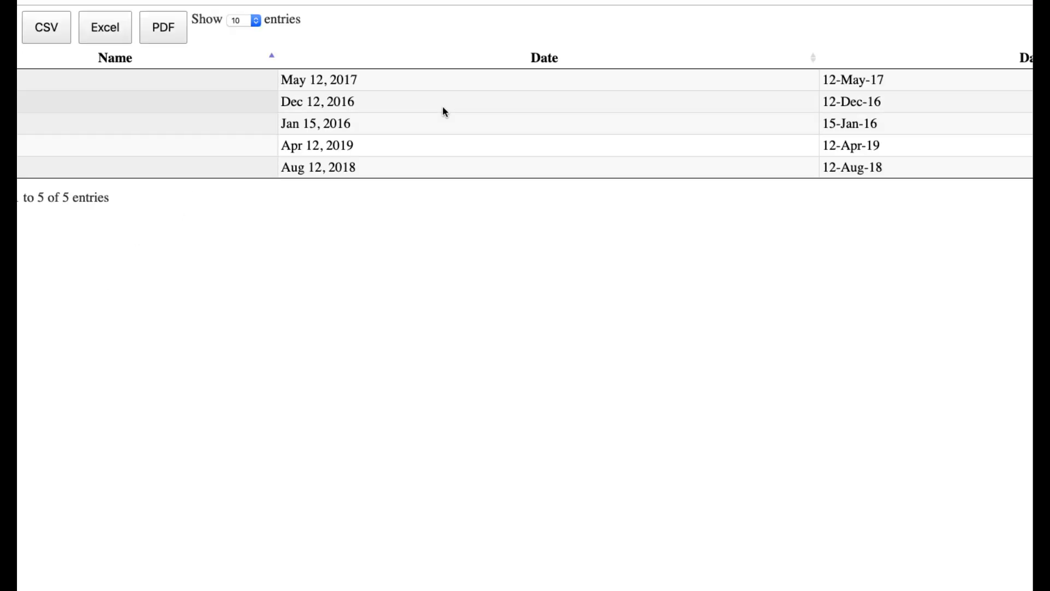
mouse_move(544, 59)
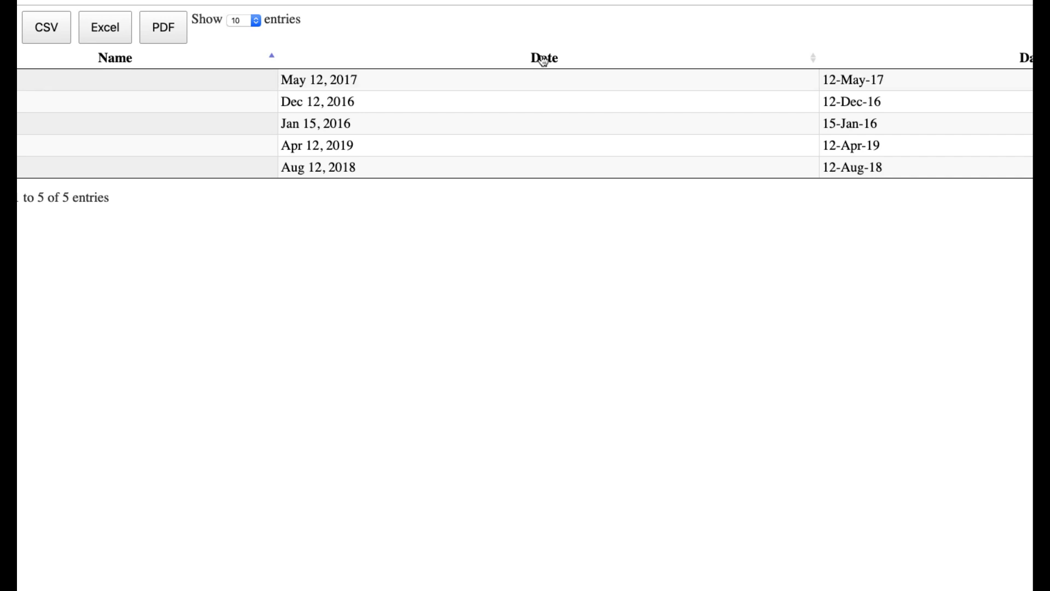
- Sort the table by the Date column so rows order chronologically from Jan 15, 2016 to Apr 12, 2019
click(813, 58)
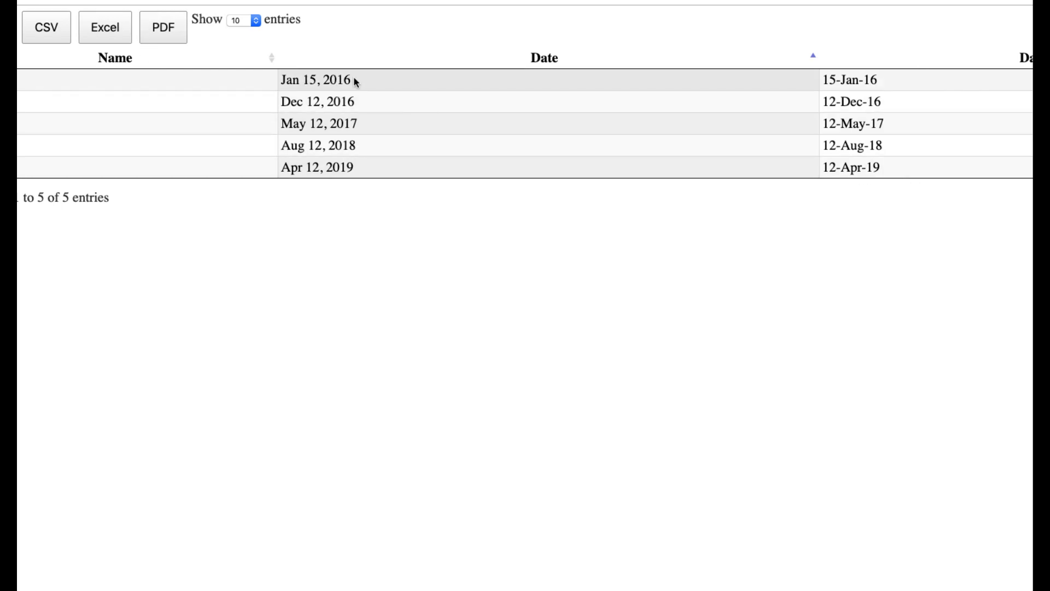
mouse_move(328, 158)
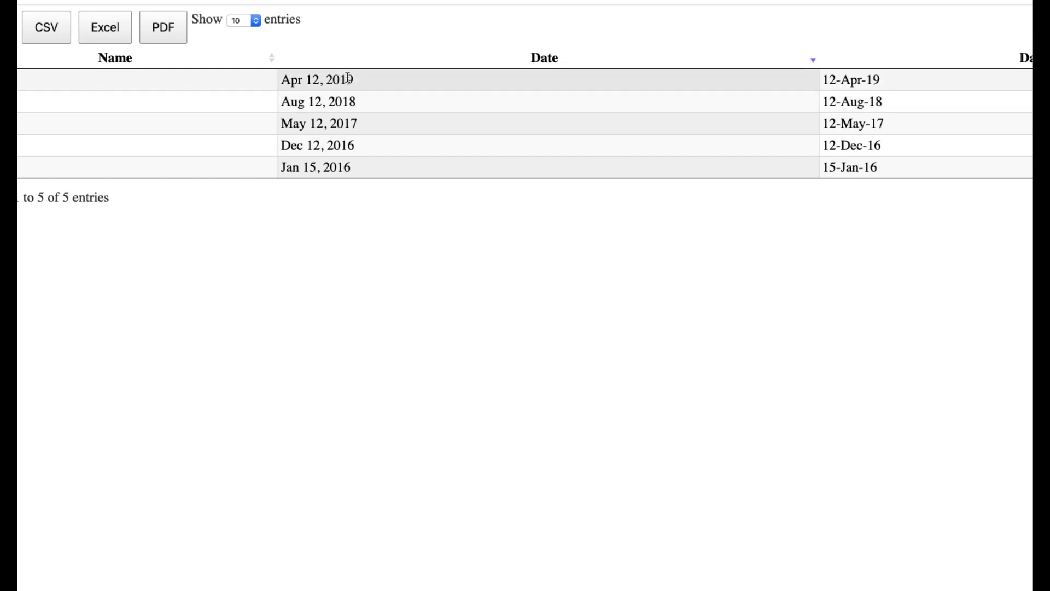
mouse_move(338, 101)
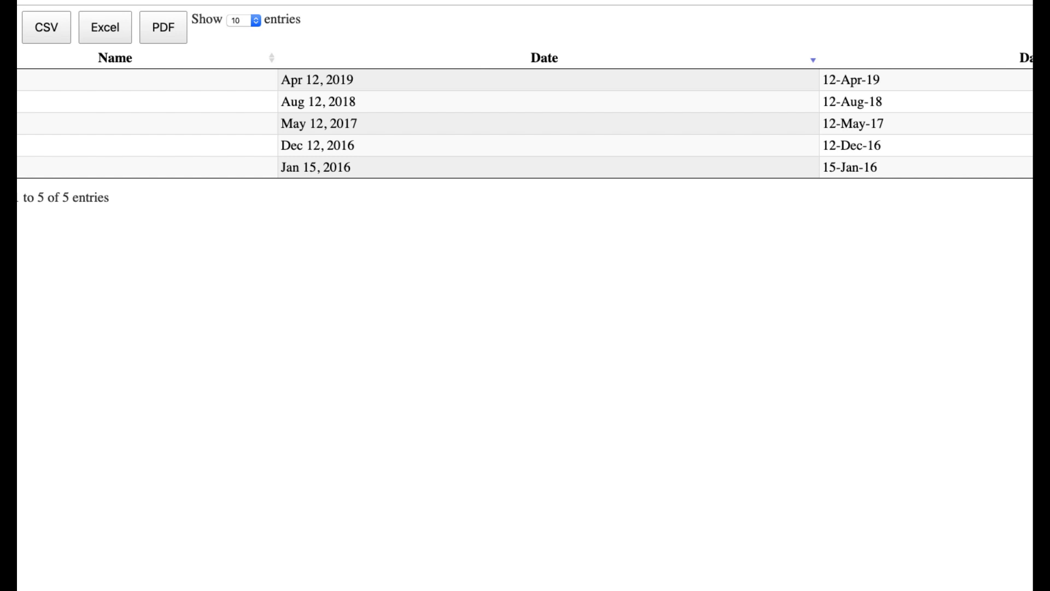
- Sort the table by the Date2 column so short-format dates order from 12-Apr-19 down to 15-Jan-16
scroll(right, 3)
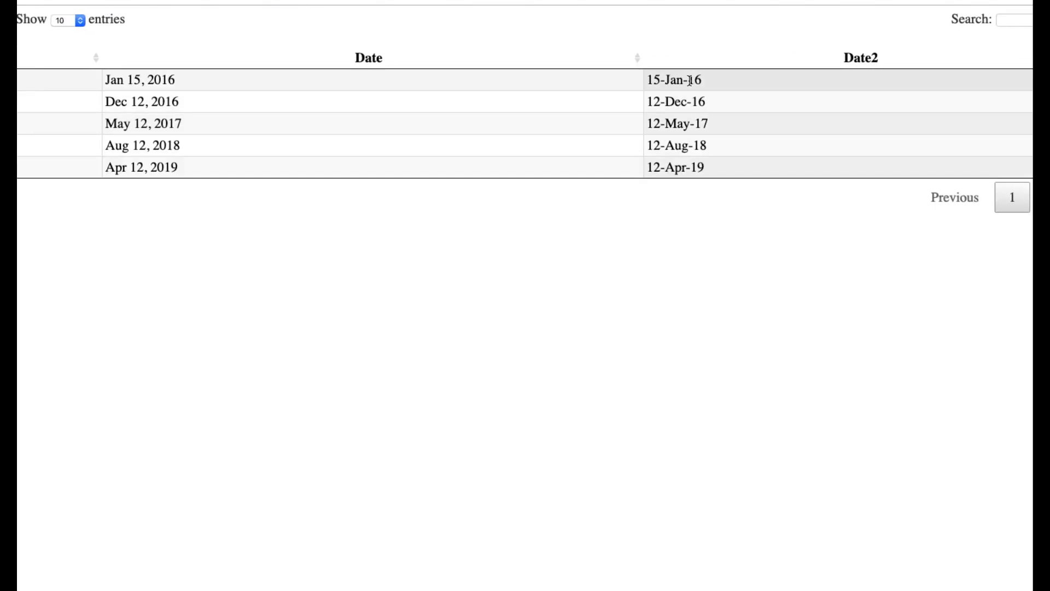
mouse_move(686, 92)
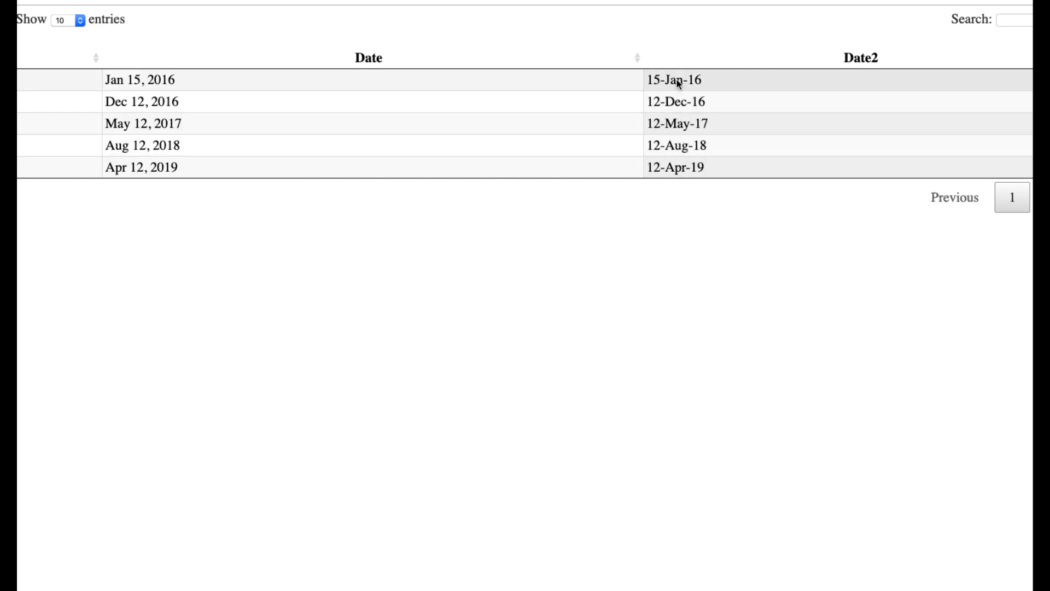
mouse_move(678, 147)
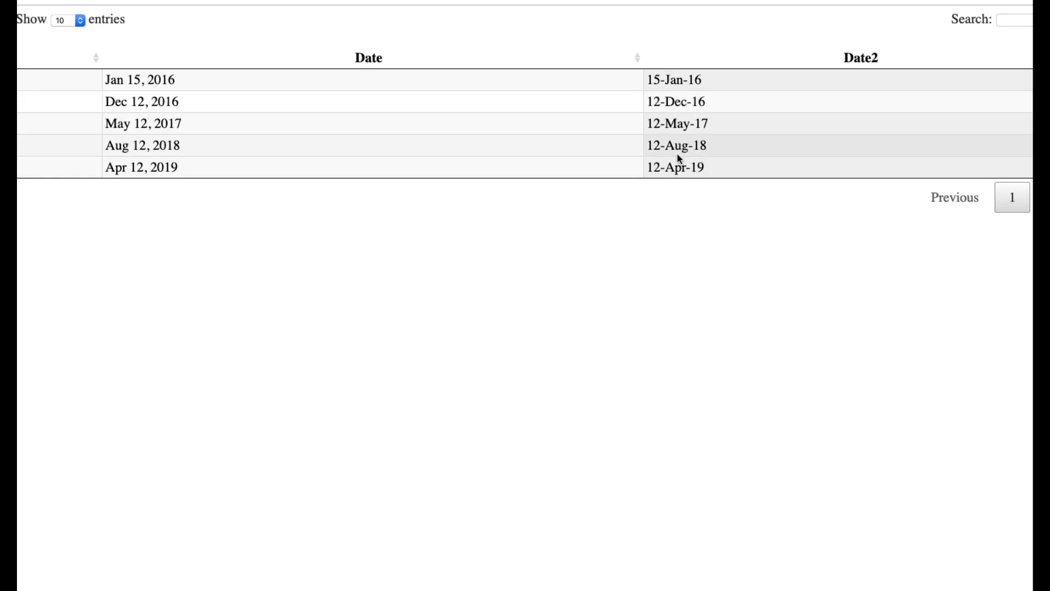
mouse_move(714, 156)
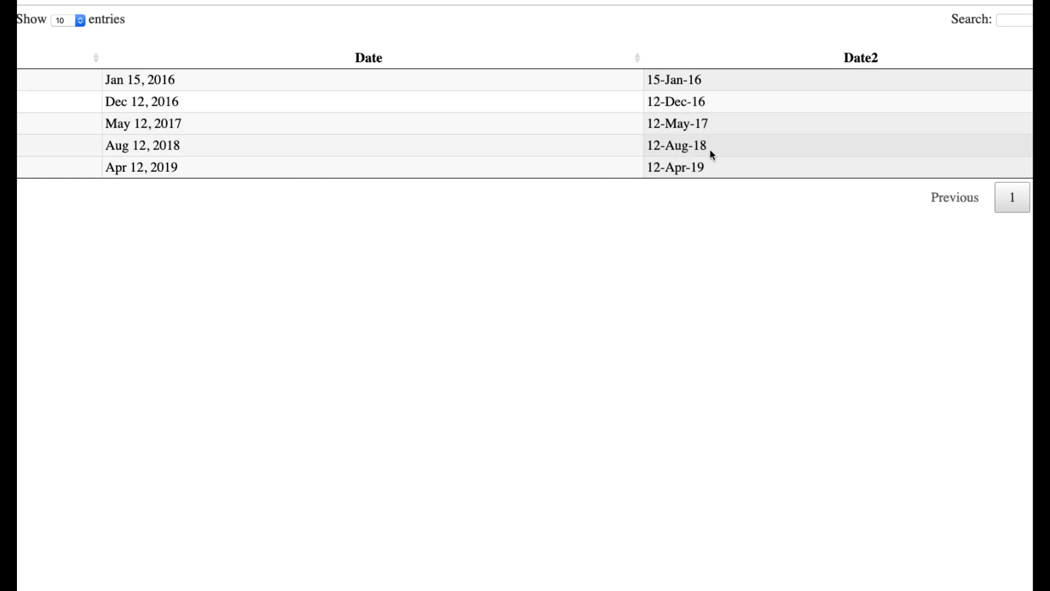
mouse_move(684, 89)
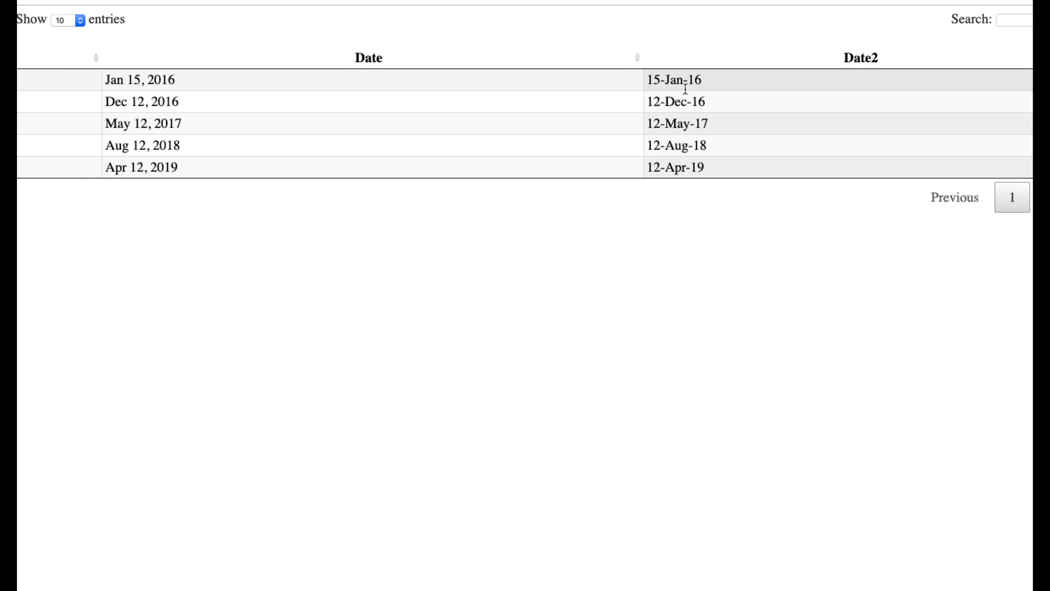
click(369, 58)
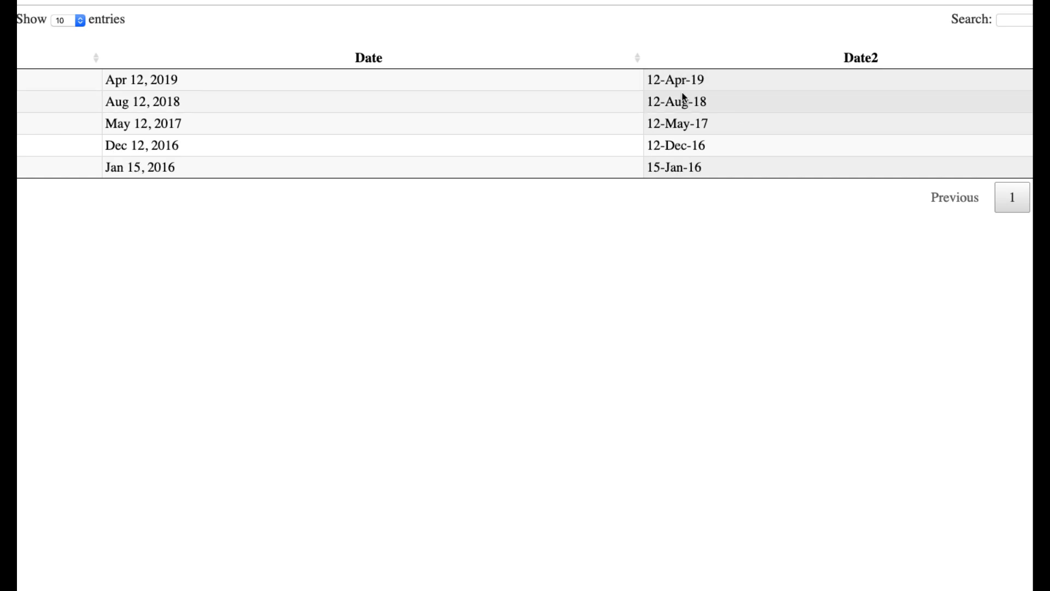